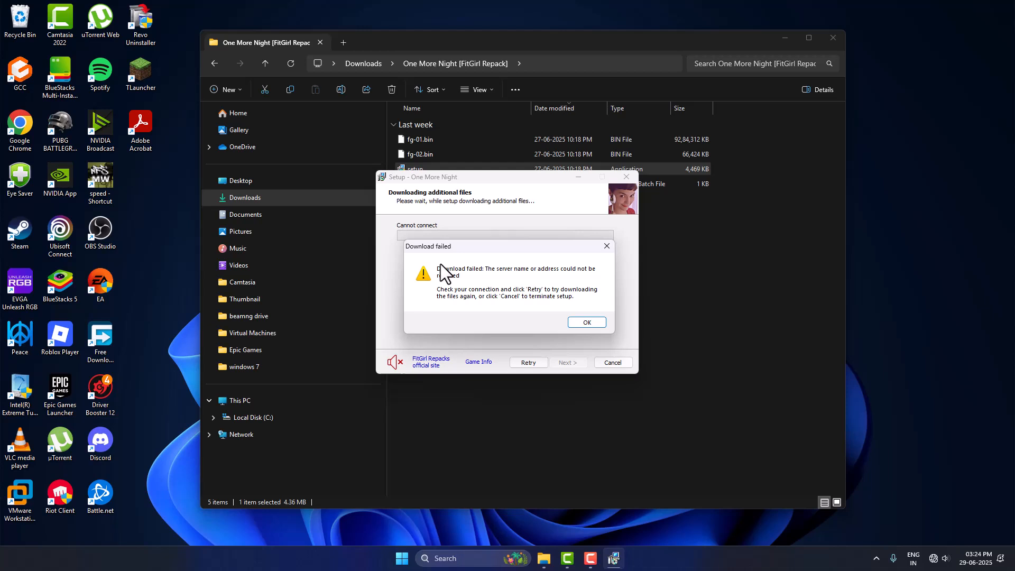
{"action": "mouse_move", "coordinate": [488, 285]}
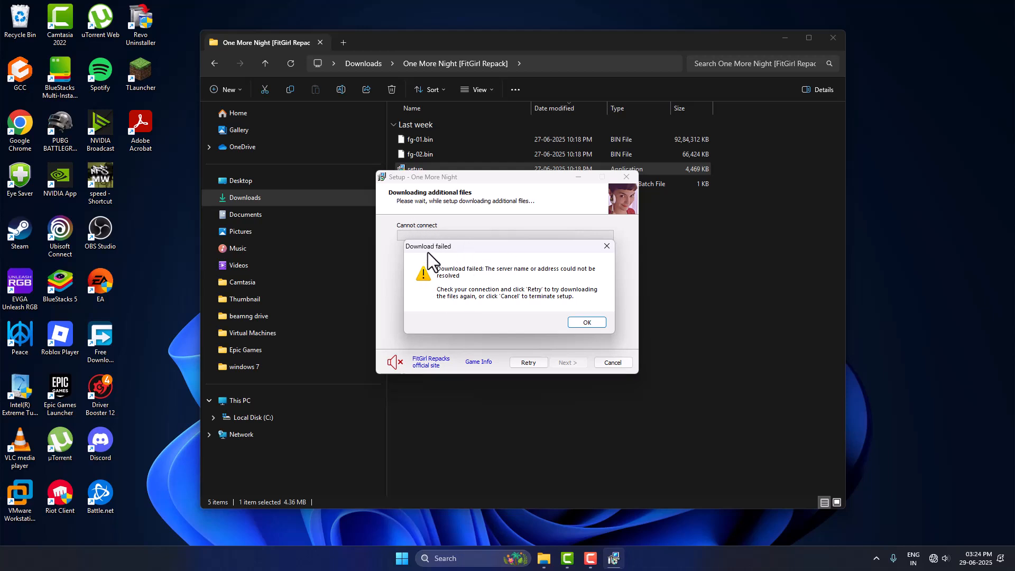
{"action": "mouse_move", "coordinate": [485, 281]}
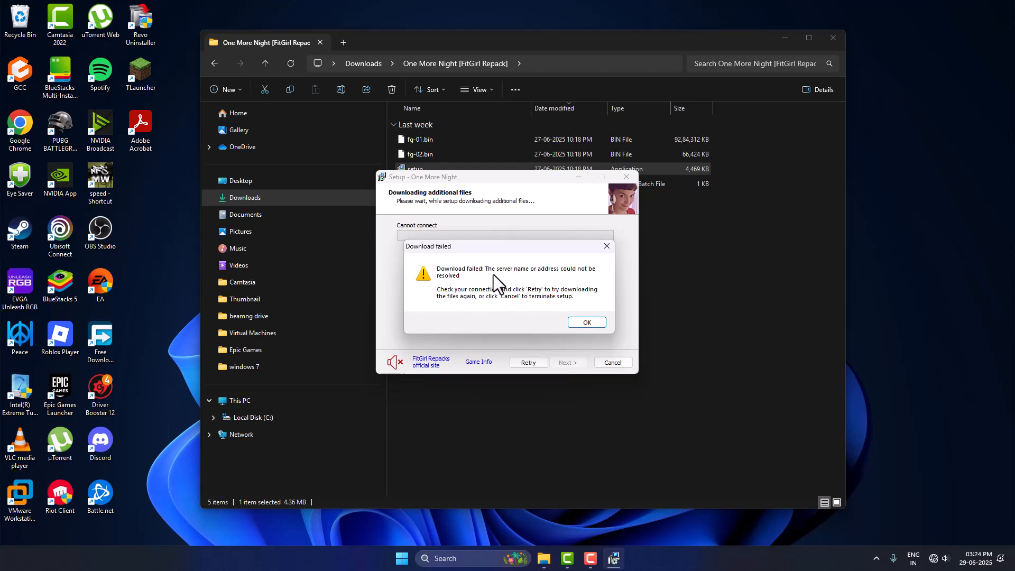
{"action": "mouse_move", "coordinate": [586, 323]}
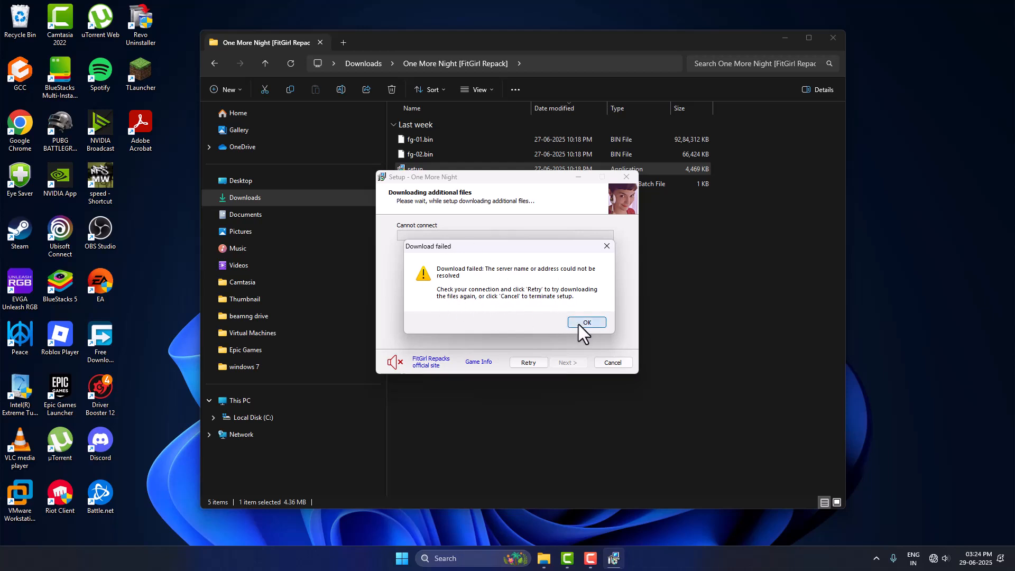
Step: Dismiss the 'Download failed' error, leaving setup on its 'Cannot connect' page
{"action": "left_click", "coordinate": [586, 323]}
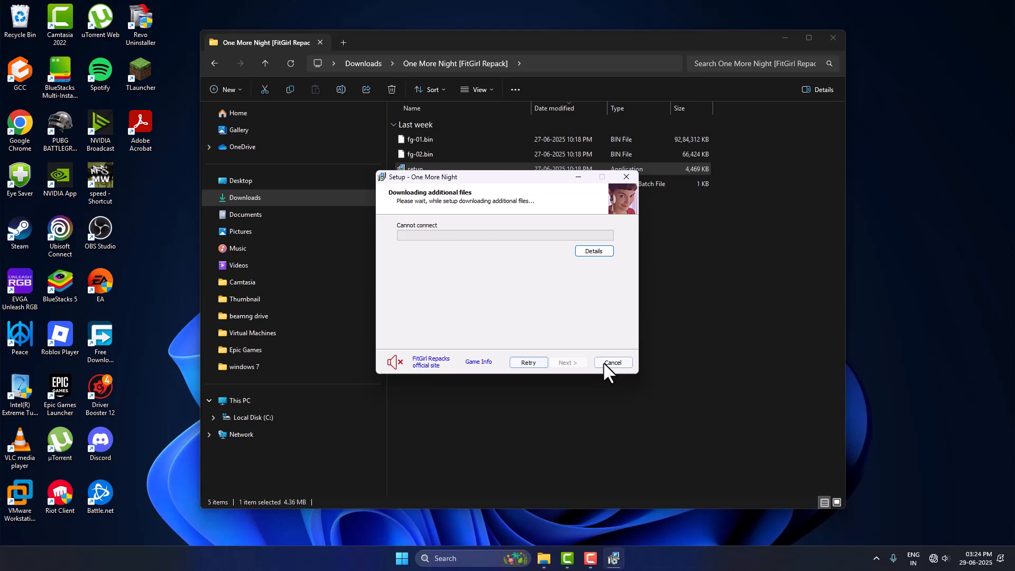
{"action": "mouse_move", "coordinate": [560, 333]}
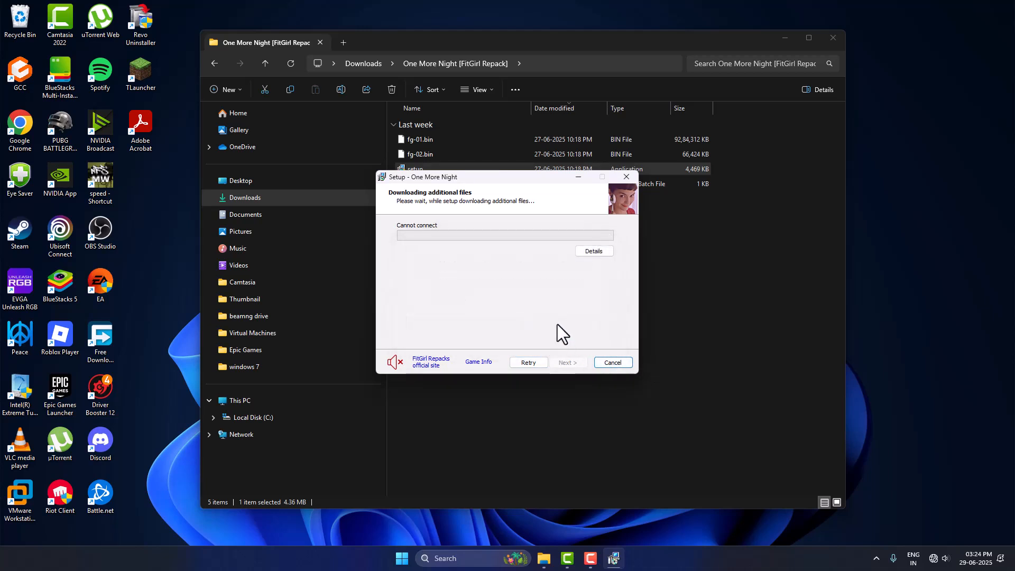
Step: Search 'windows Security', switch Real-time protection Off under Virus & threat protection settings, and minimize it
{"action": "type", "text": "windows Security"}
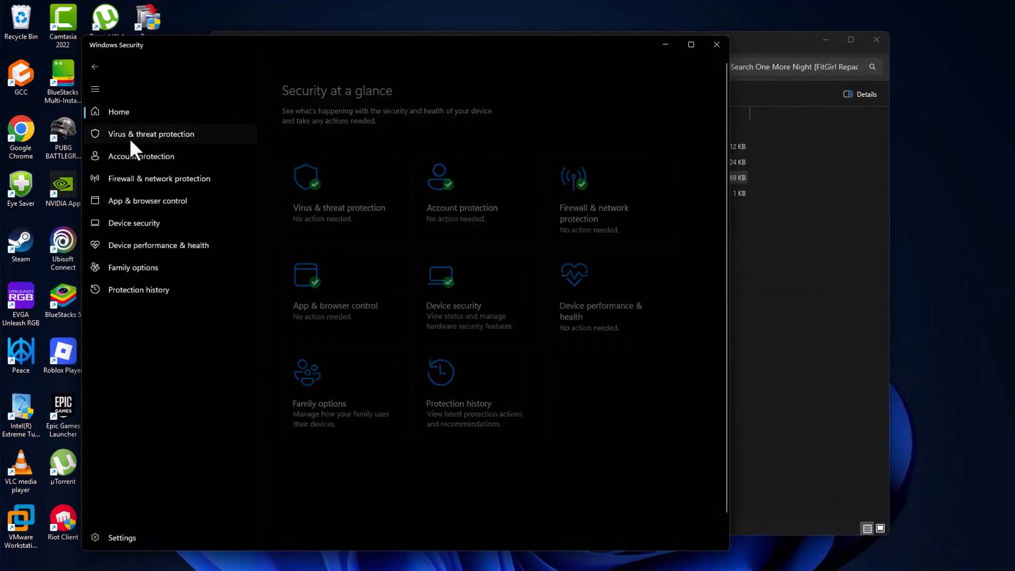
{"action": "left_click", "coordinate": [151, 134]}
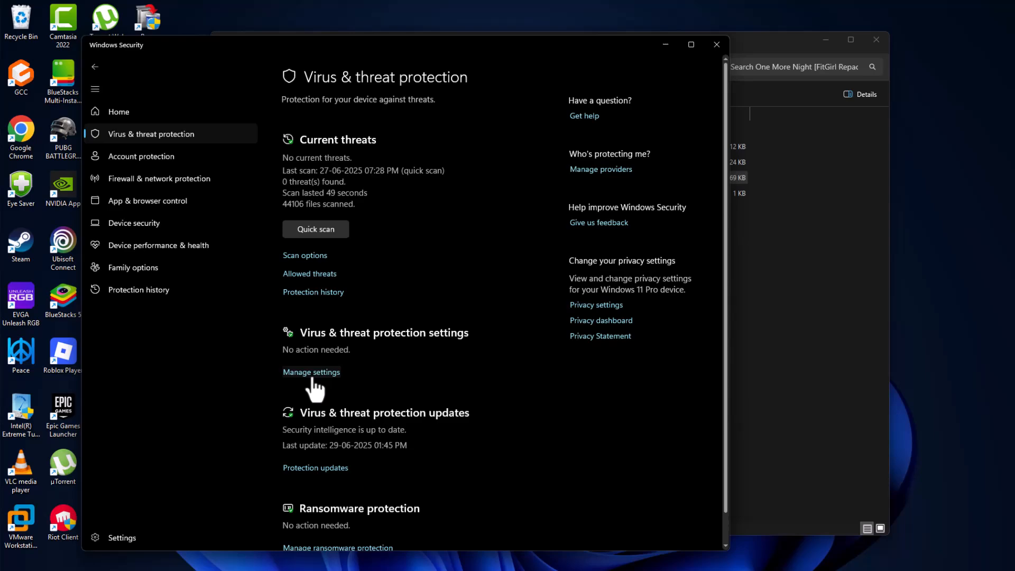
{"action": "left_click", "coordinate": [312, 372]}
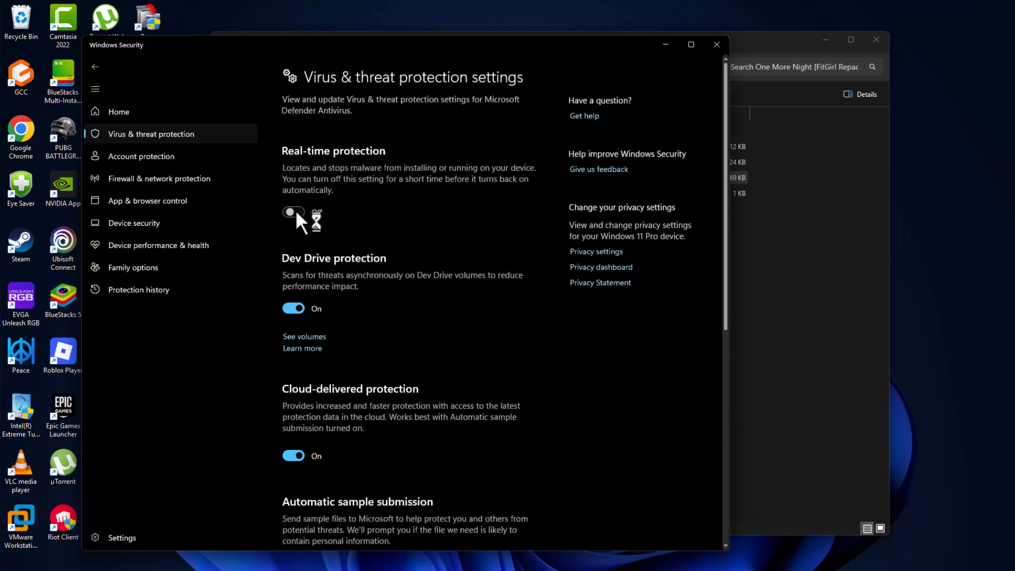
{"action": "left_click", "coordinate": [293, 213]}
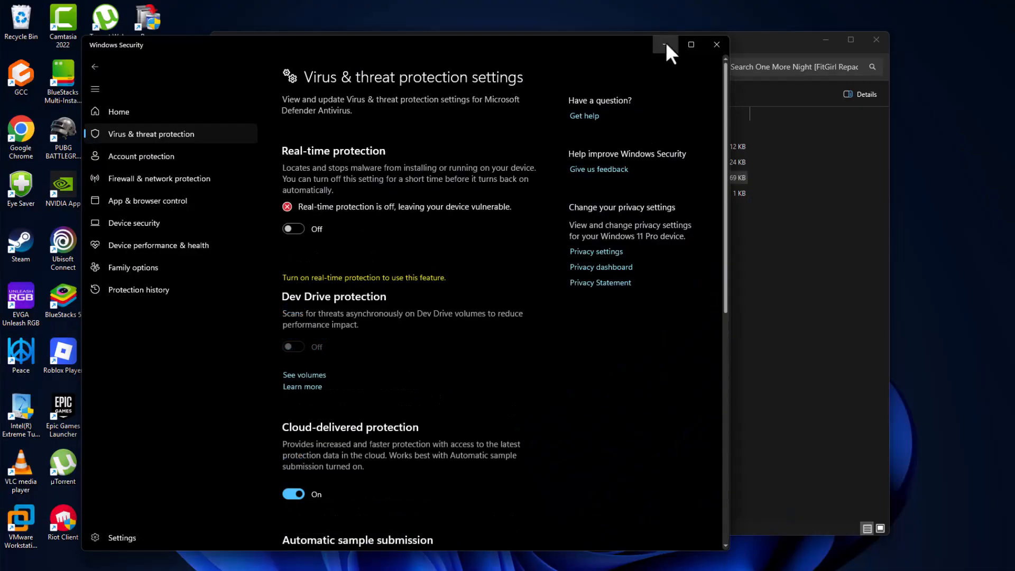
{"action": "left_click", "coordinate": [661, 44]}
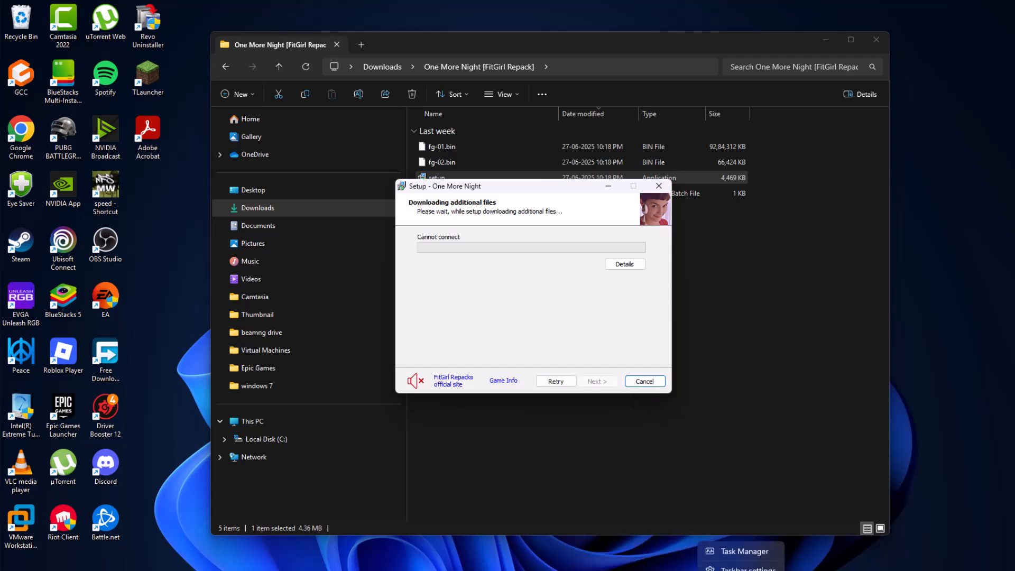
Step: End the stuck One More Night setup process from Task Manager
{"action": "left_click", "coordinate": [746, 551]}
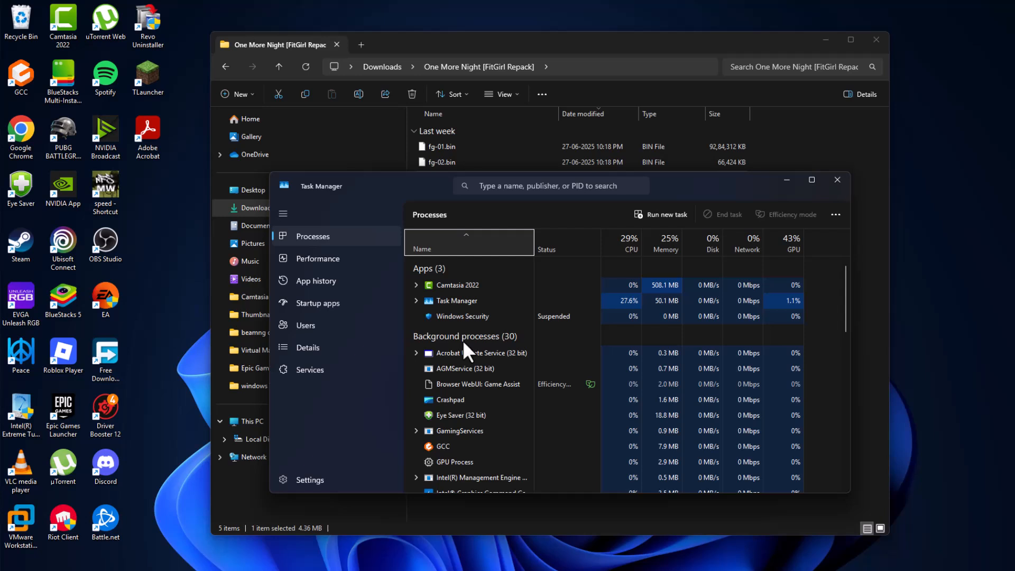
{"action": "right_click", "coordinate": [461, 316]}
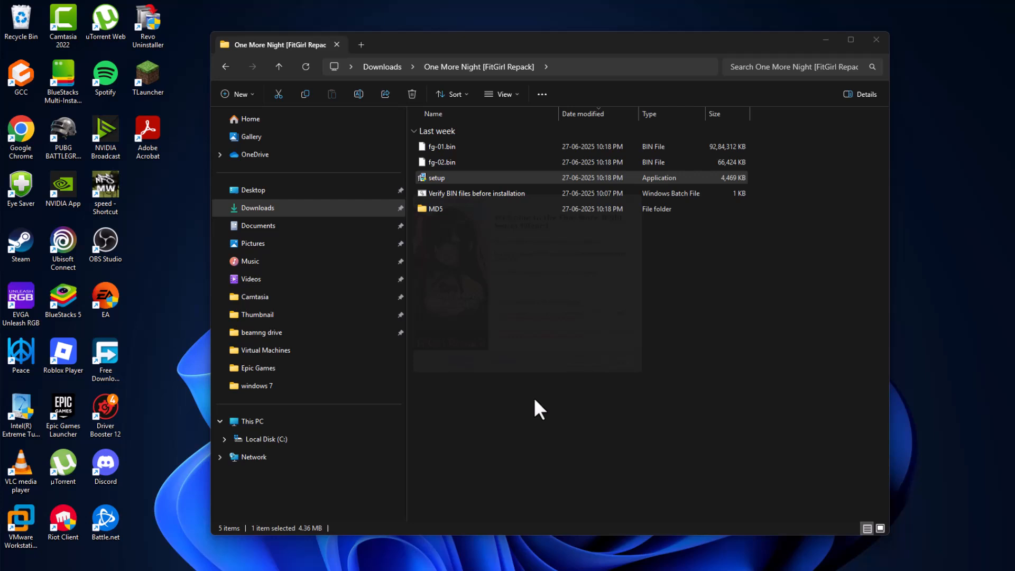
Step: Relaunch the setup and keep C:\Games\One More Night as the destination folder
{"action": "double_click", "coordinate": [436, 178]}
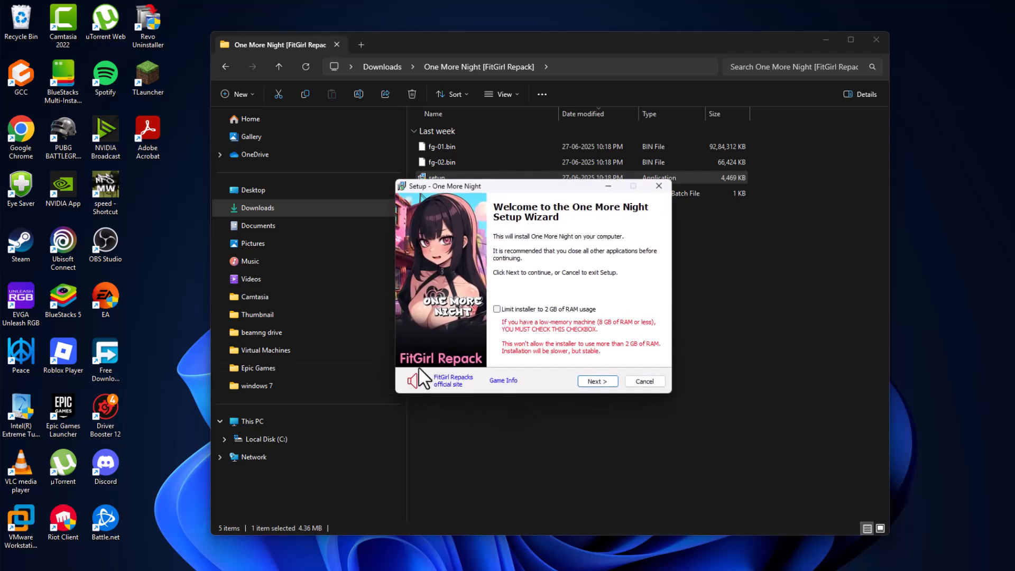
{"action": "left_click", "coordinate": [418, 378]}
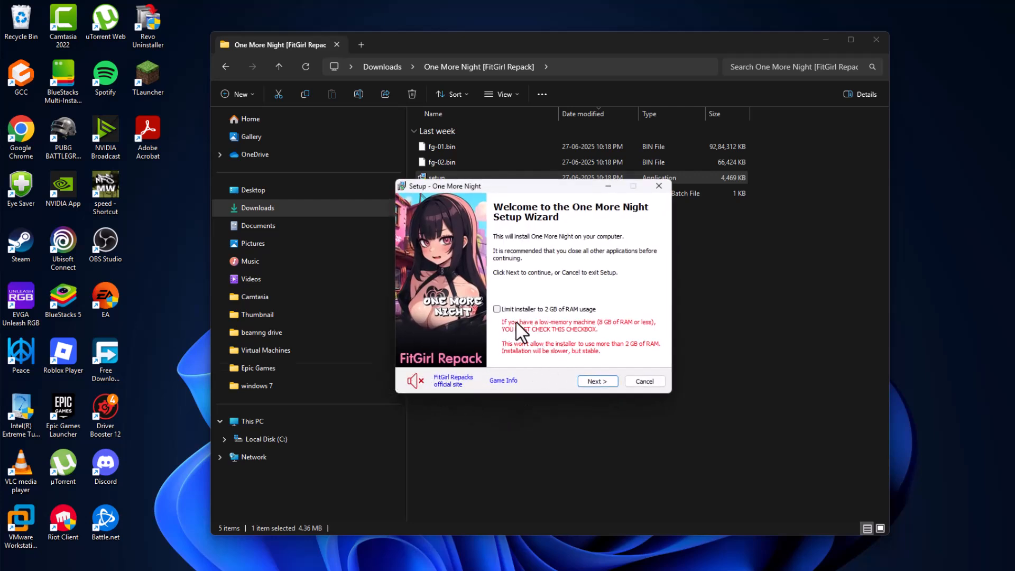
{"action": "mouse_move", "coordinate": [364, 551]}
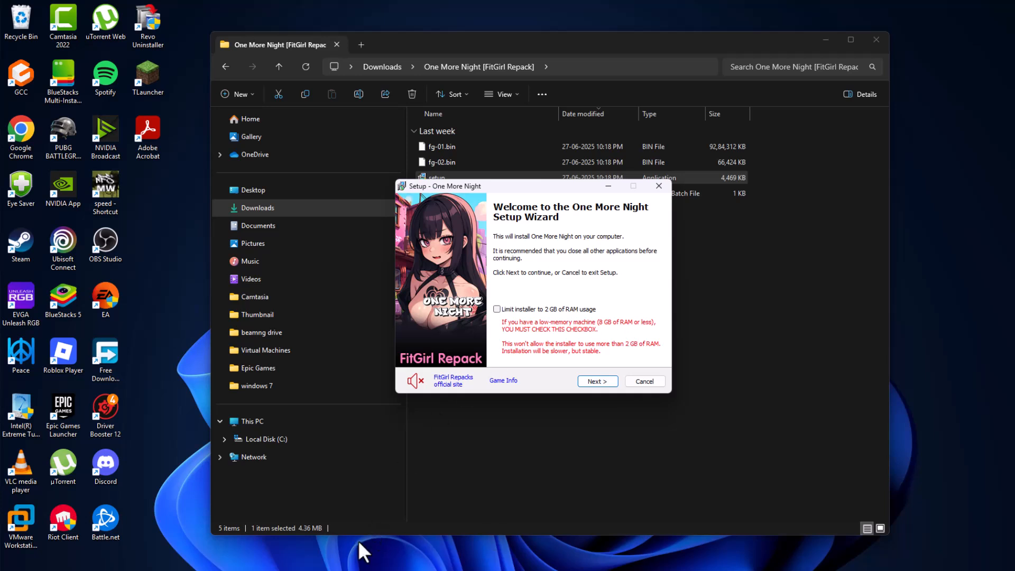
{"action": "mouse_move", "coordinate": [634, 337]}
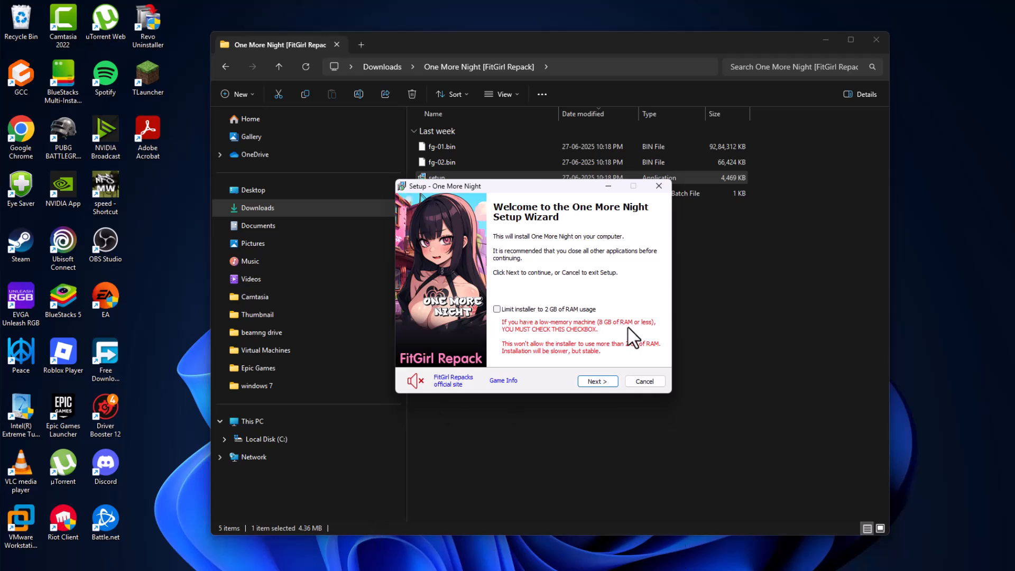
{"action": "mouse_move", "coordinate": [490, 322]}
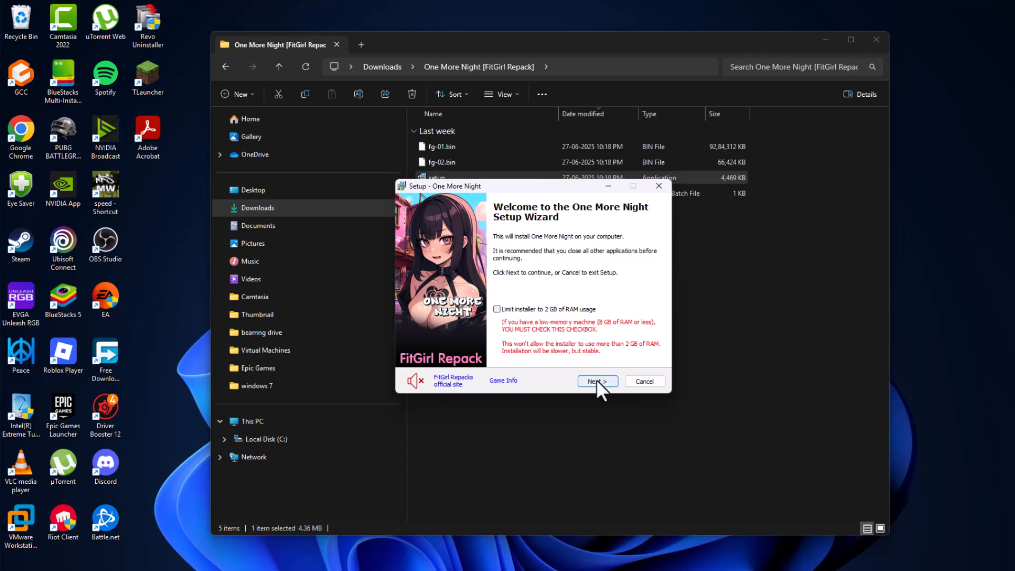
{"action": "left_click", "coordinate": [597, 381]}
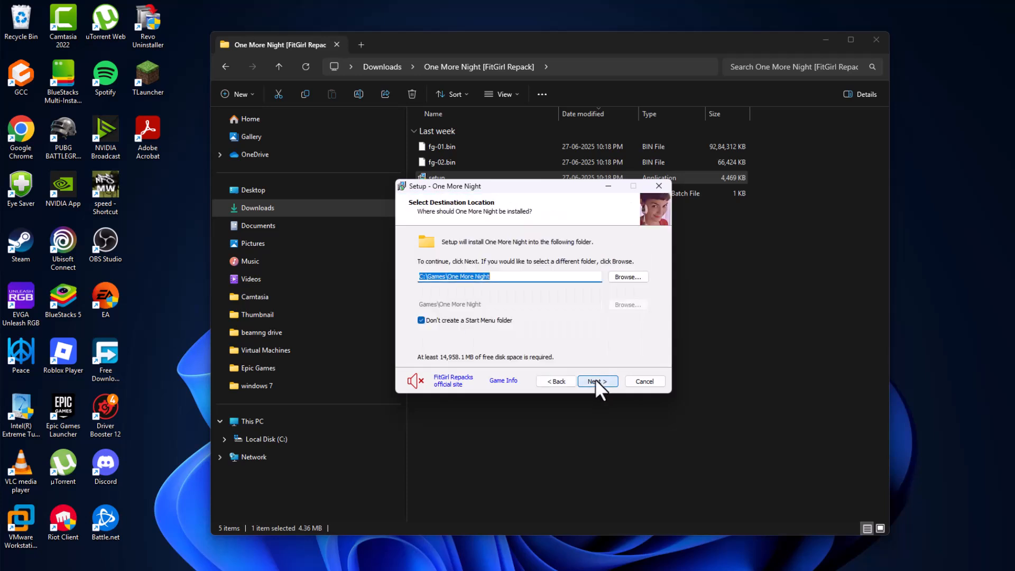
{"action": "mouse_move", "coordinate": [609, 288]}
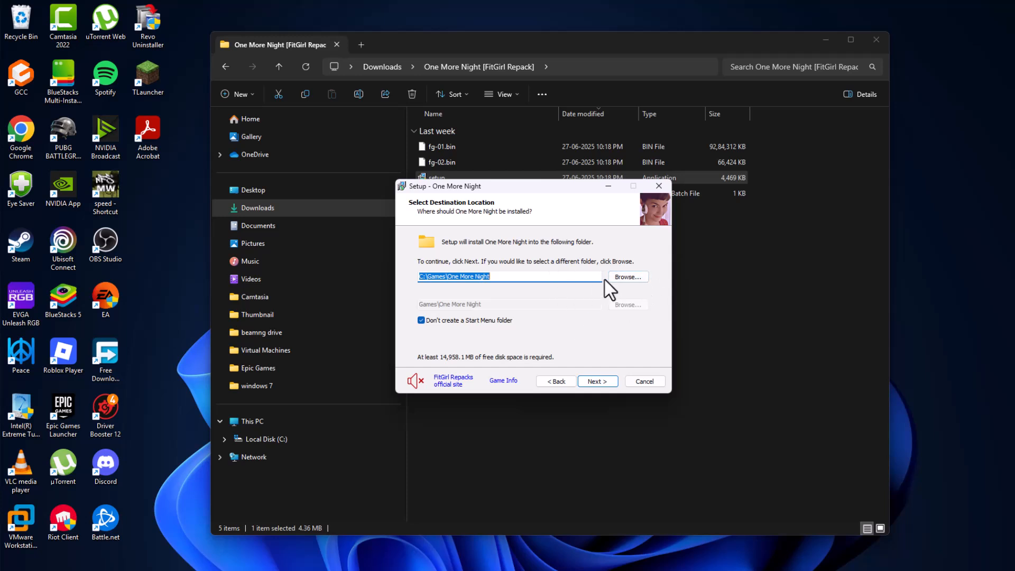
{"action": "left_click", "coordinate": [597, 381]}
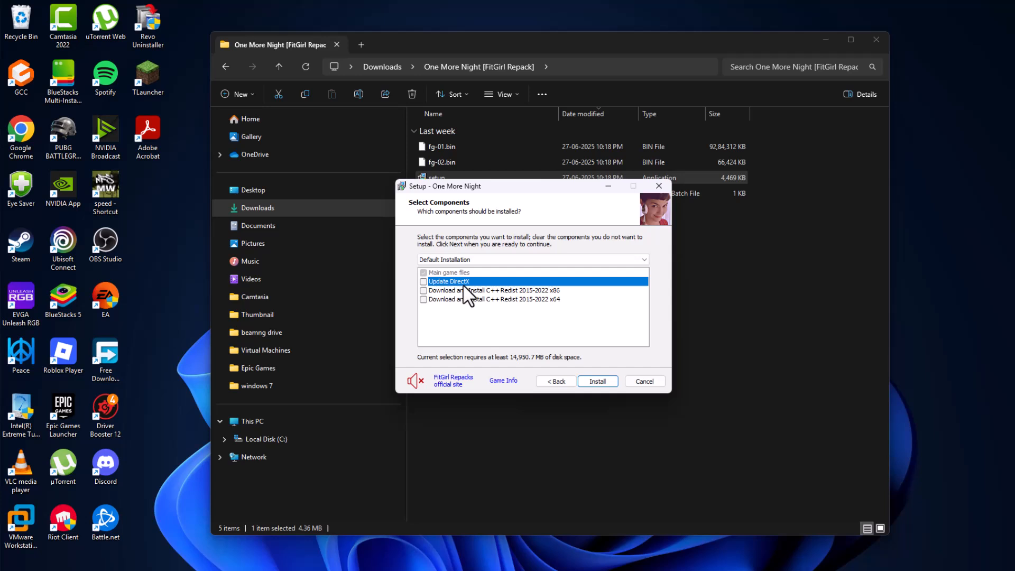
{"action": "mouse_move", "coordinate": [512, 309]}
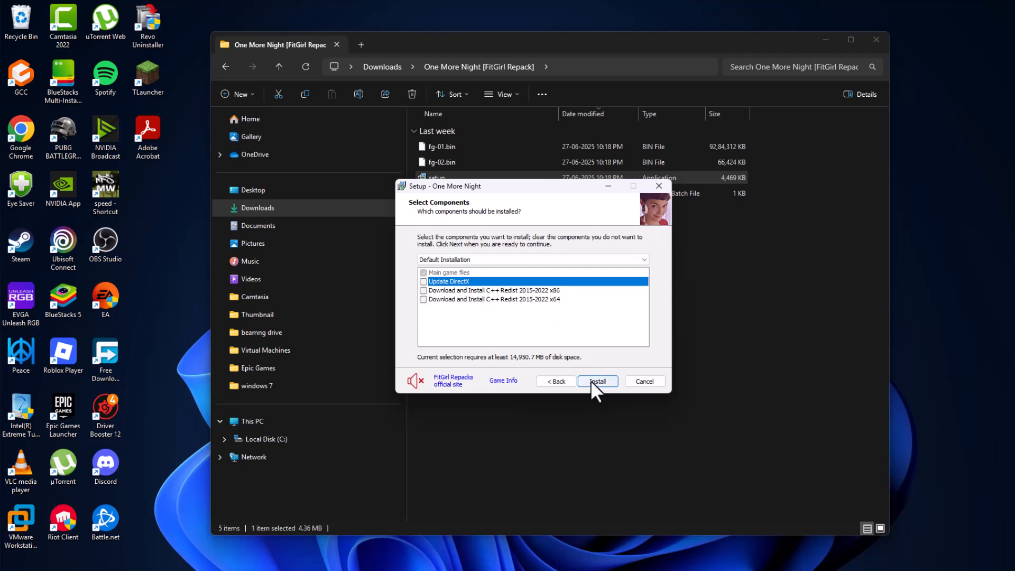
Step: Install only the main game files, skipping DirectX and C++ redistributables, confirming the Components Exist prompt
{"action": "left_click", "coordinate": [597, 381]}
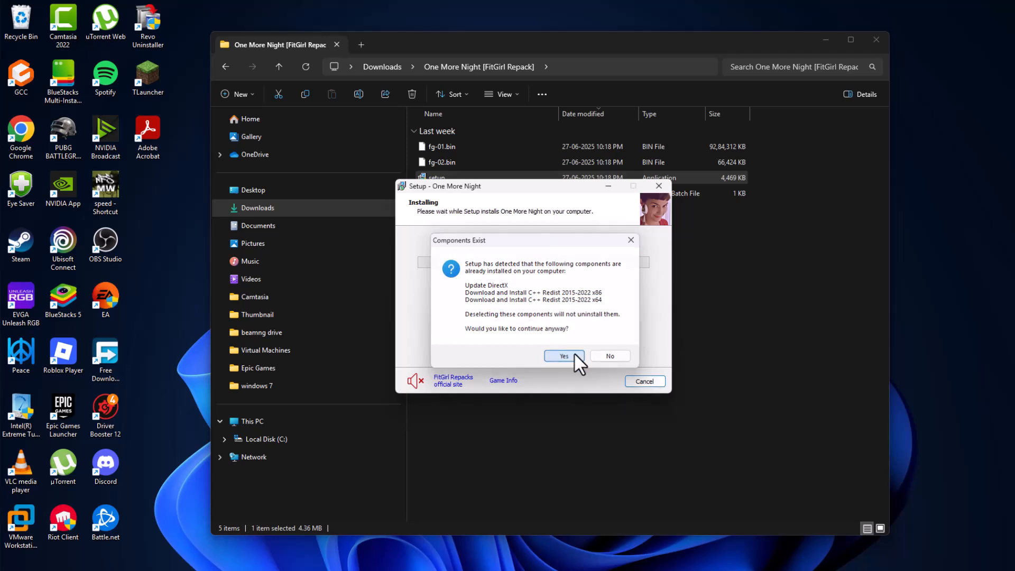
{"action": "left_click", "coordinate": [562, 356]}
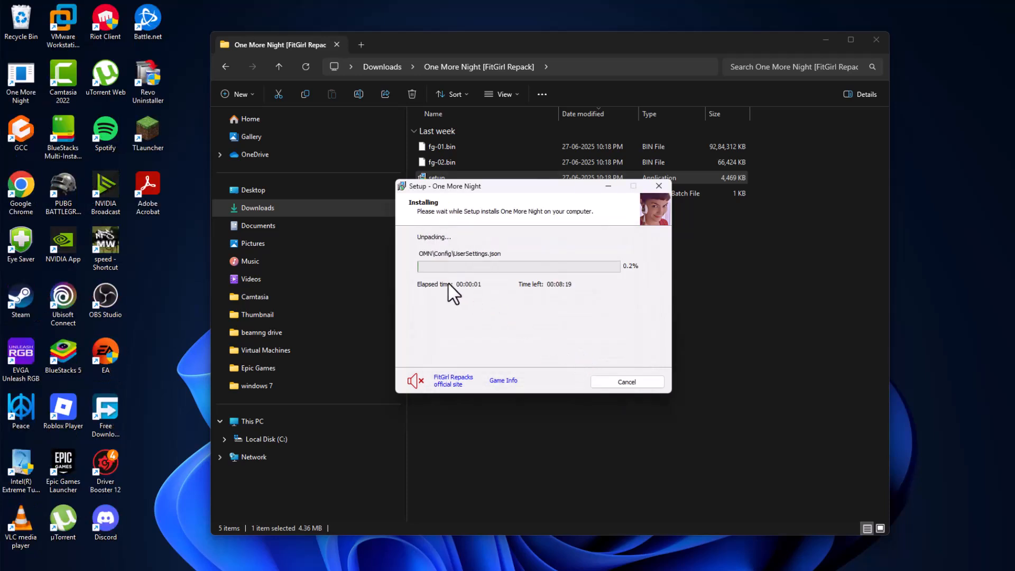
{"action": "mouse_move", "coordinate": [589, 292]}
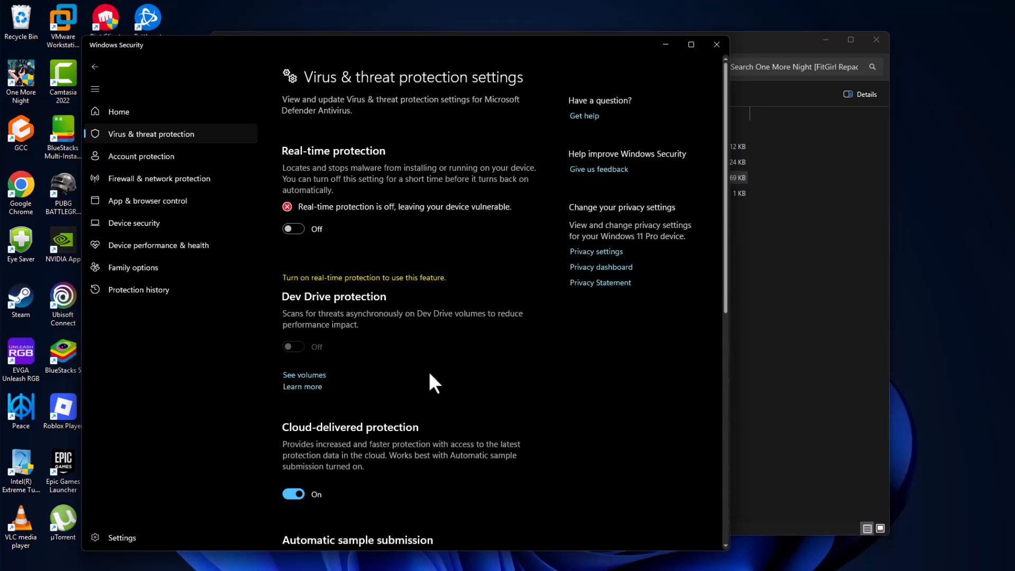
{"action": "mouse_move", "coordinate": [727, 254]}
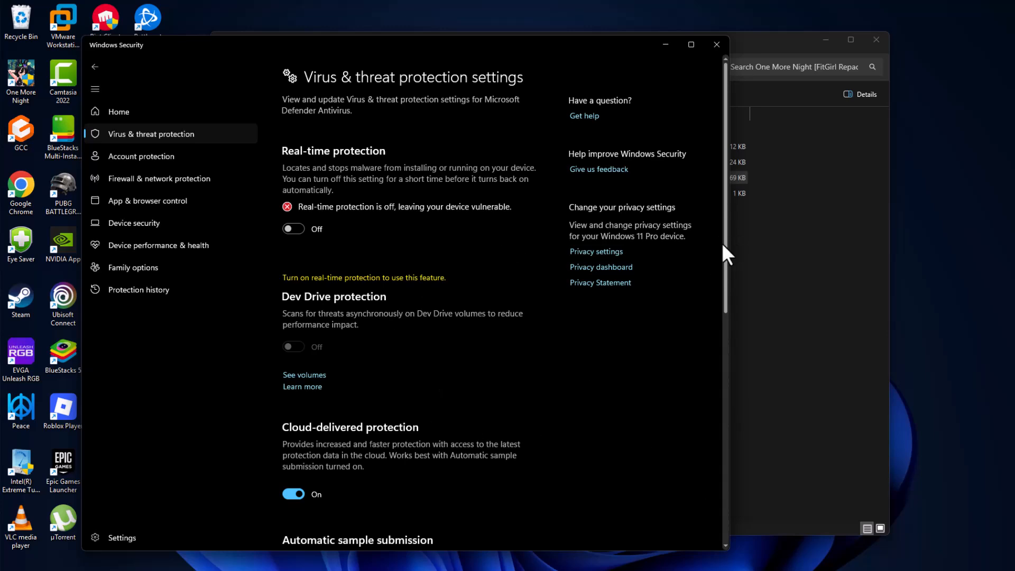
Step: Add C:\Games\One More Night as a folder exclusion in Defender's exclusions list
{"action": "scroll", "scroll_direction": "down", "scroll_amount": 3}
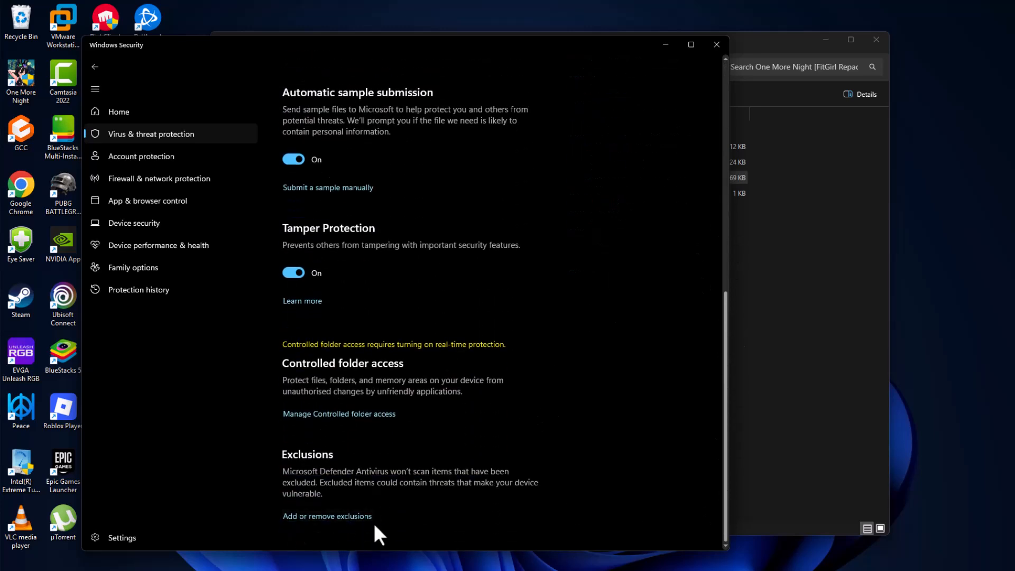
{"action": "left_click", "coordinate": [326, 516]}
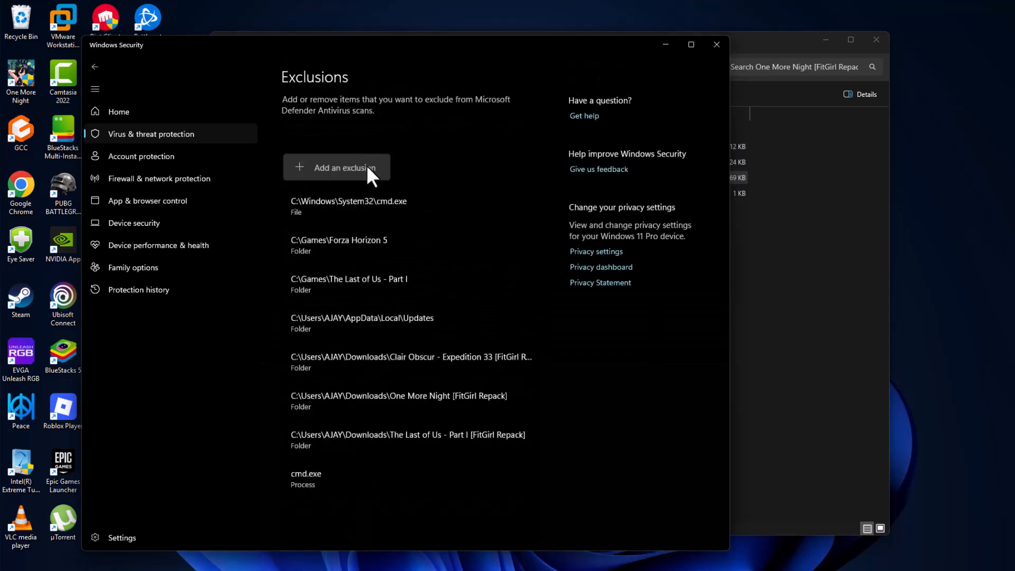
{"action": "left_click", "coordinate": [336, 167]}
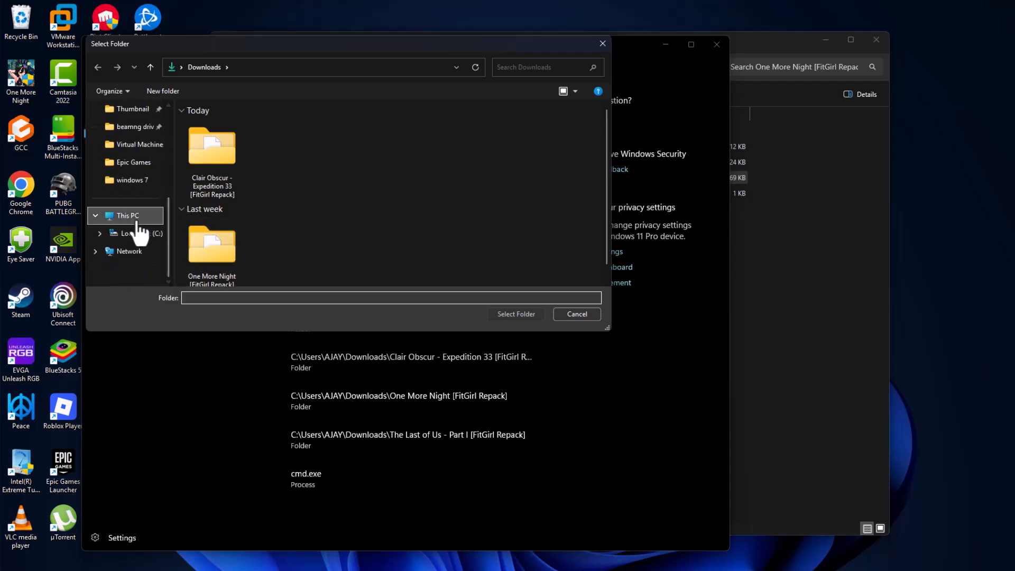
{"action": "left_click", "coordinate": [126, 216]}
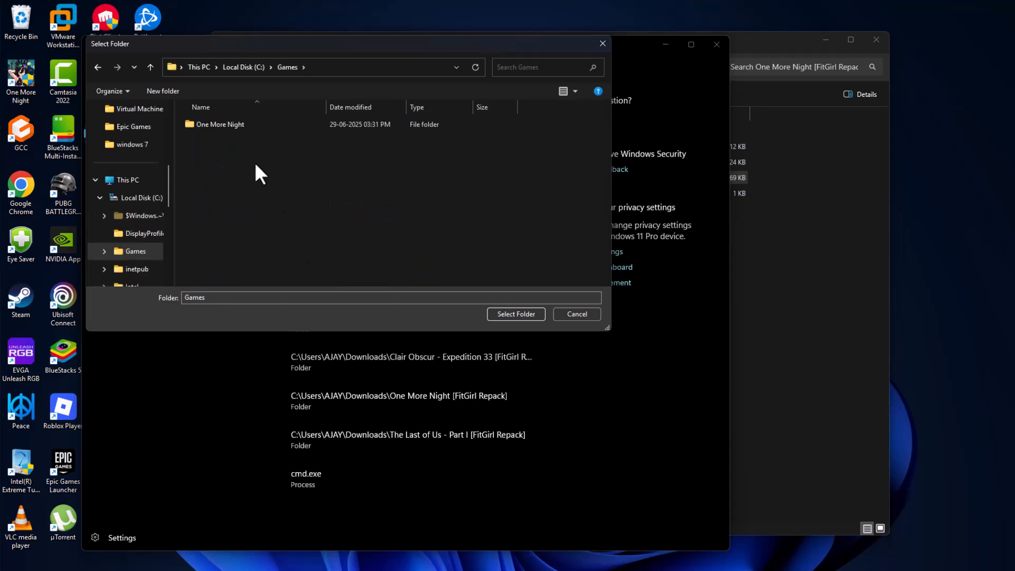
{"action": "left_click", "coordinate": [223, 124]}
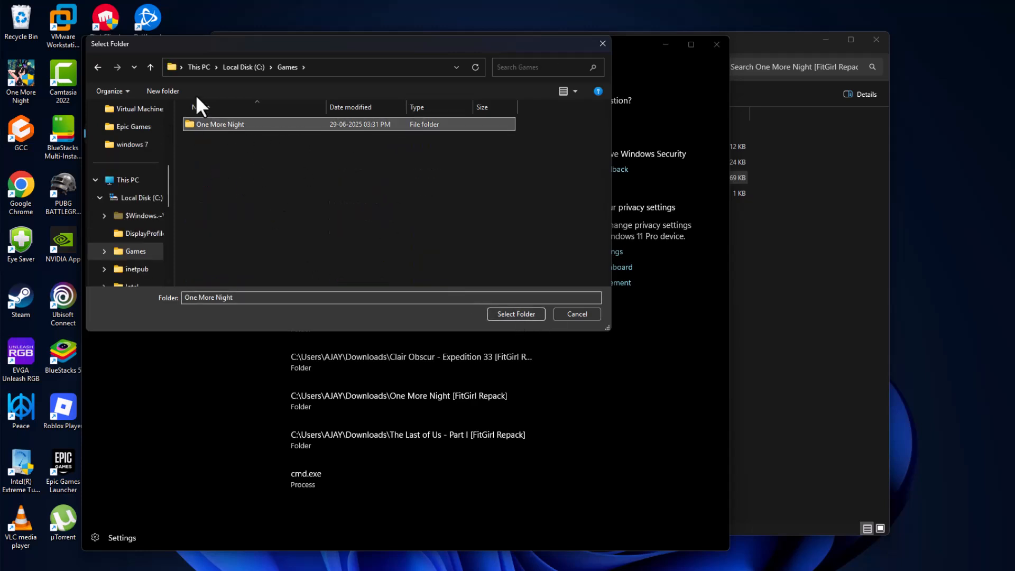
{"action": "left_click", "coordinate": [516, 315]}
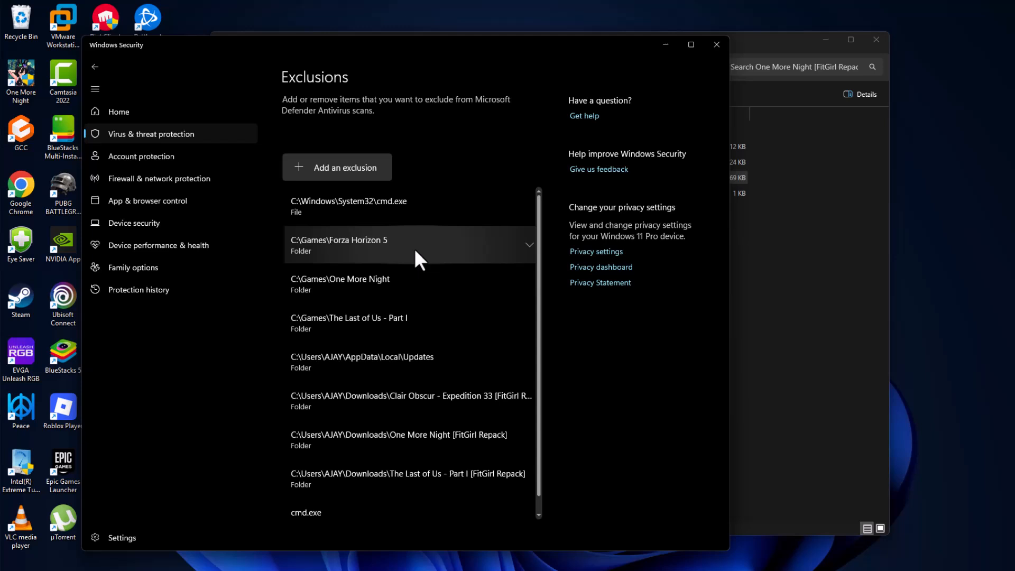
Step: Review the new One More Night exclusion entry and return to the virus protection settings
{"action": "left_click", "coordinate": [407, 284]}
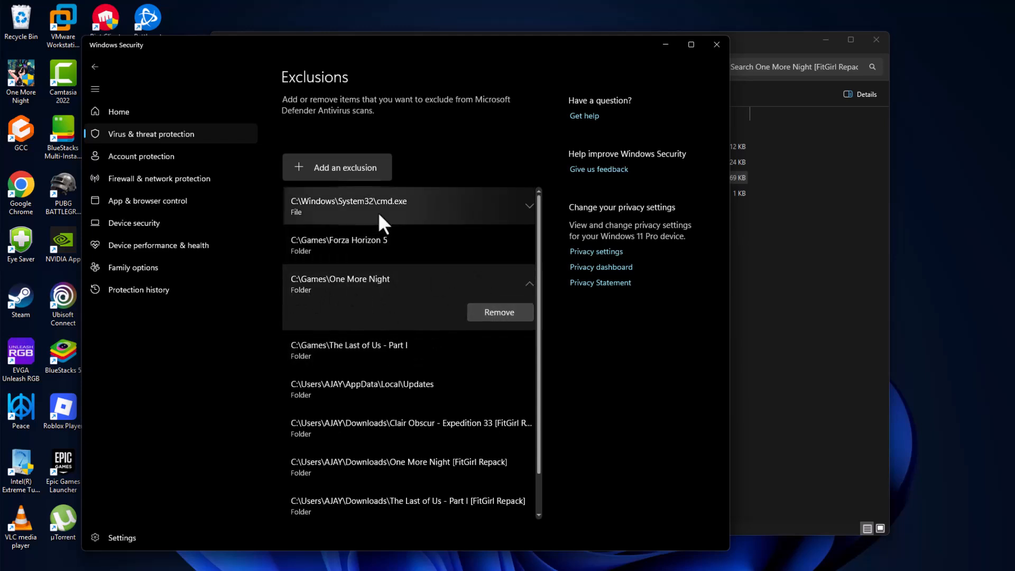
{"action": "left_click", "coordinate": [95, 66]}
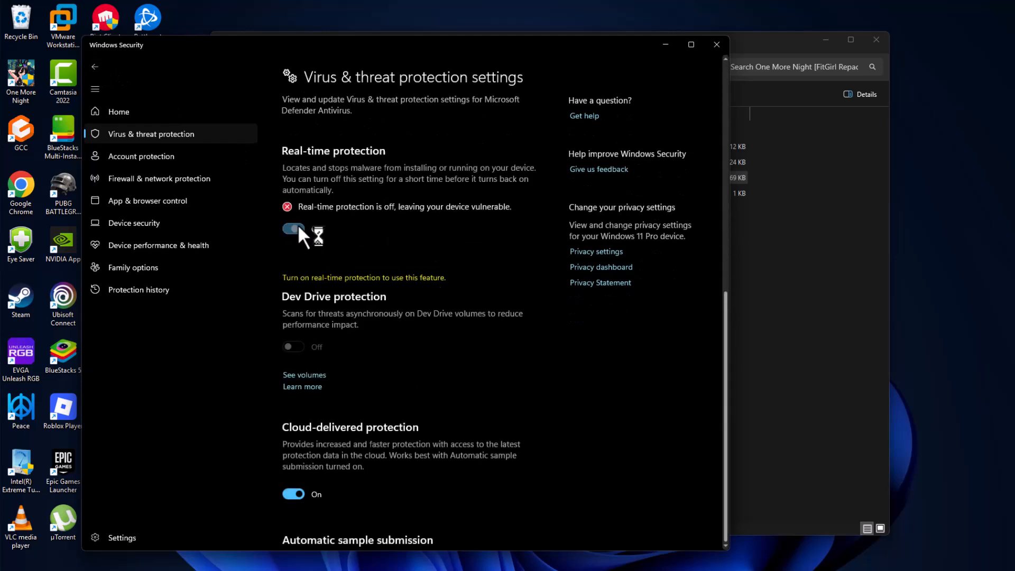
{"action": "scroll", "scroll_direction": "down", "scroll_amount": 3}
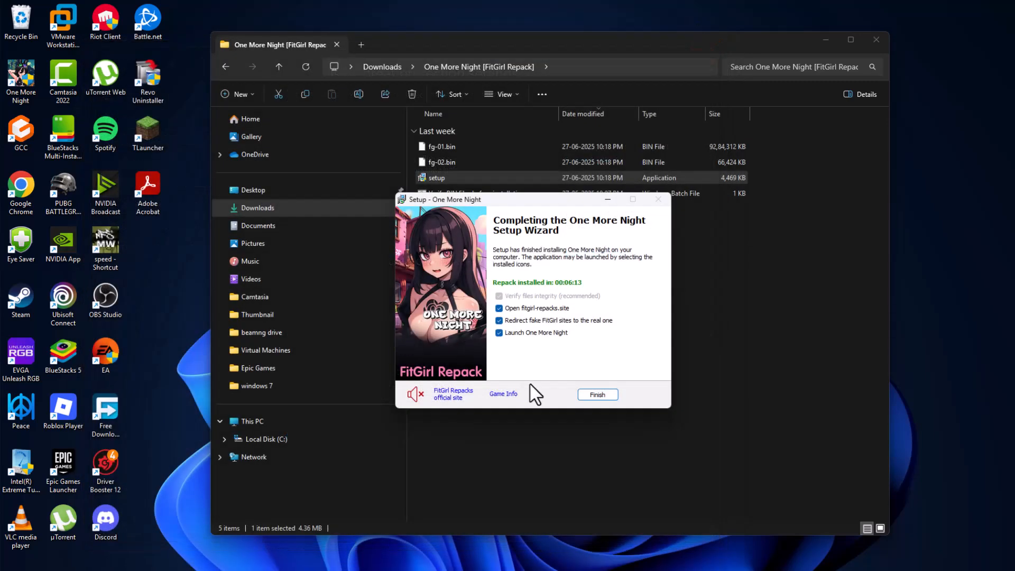
Step: Untick 'Open fitgirl-repacks.site', keeping 'Launch One More Night' checked
{"action": "left_click", "coordinate": [499, 320]}
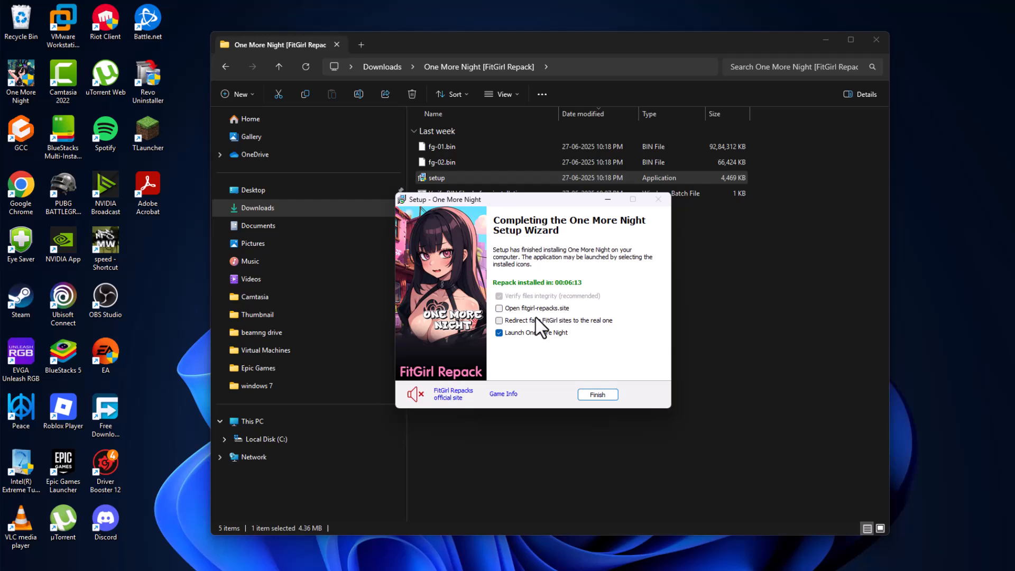
{"action": "mouse_move", "coordinate": [568, 332]}
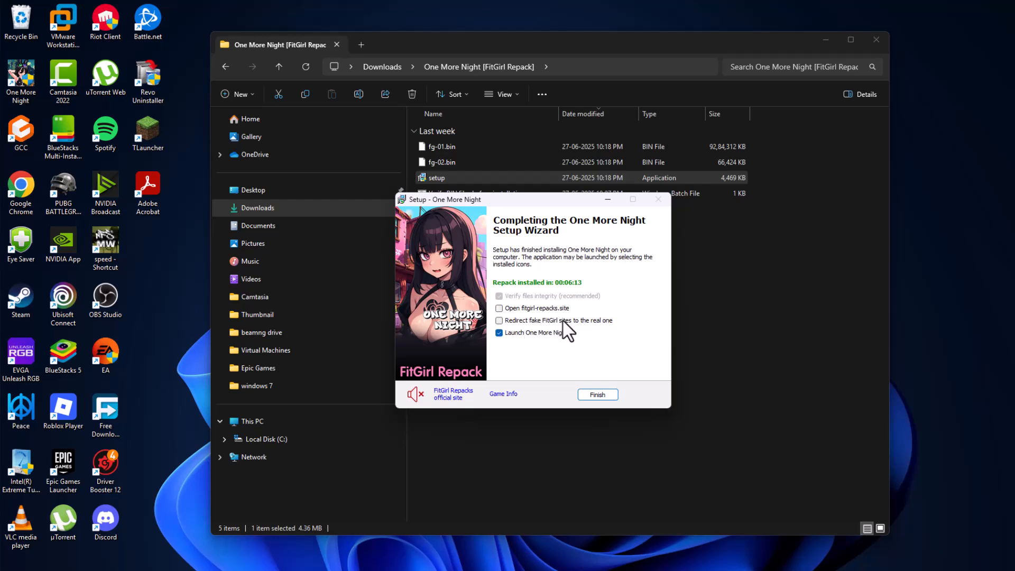